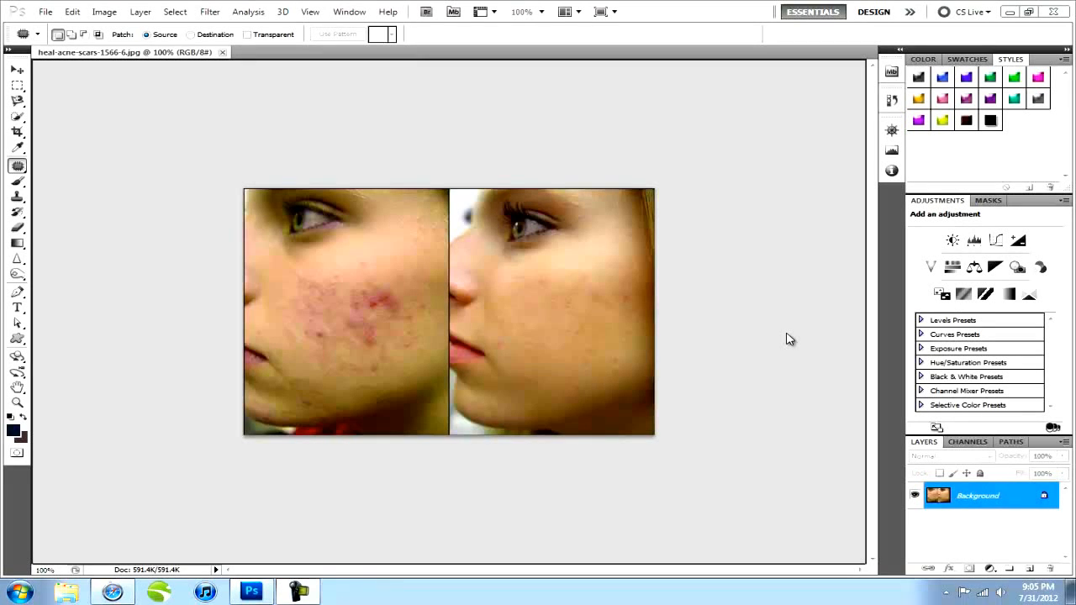
pyautogui.moveTo(800, 338)
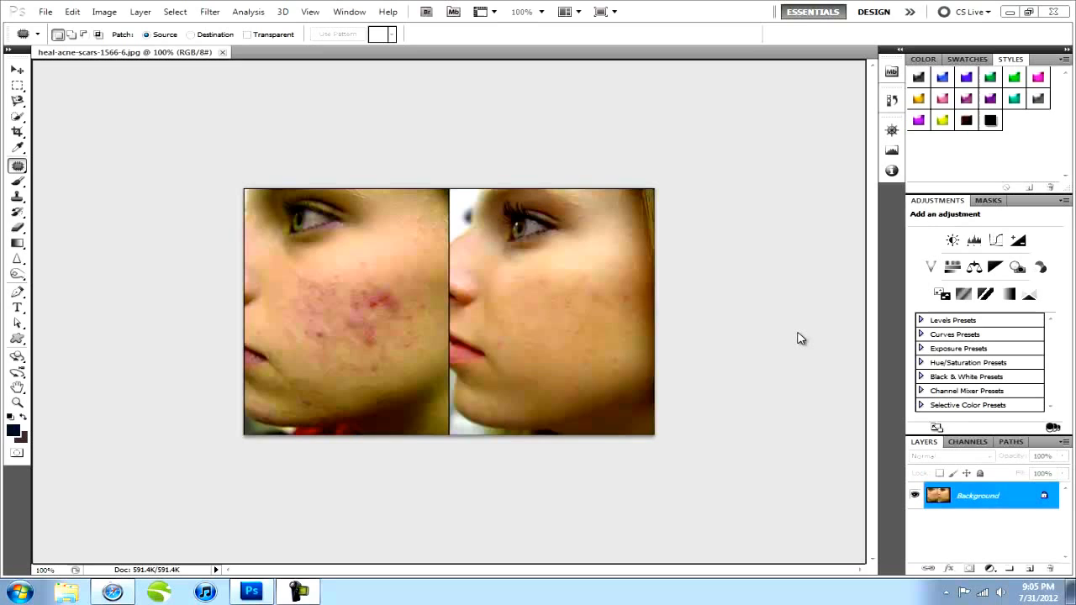
pyautogui.moveTo(788, 334)
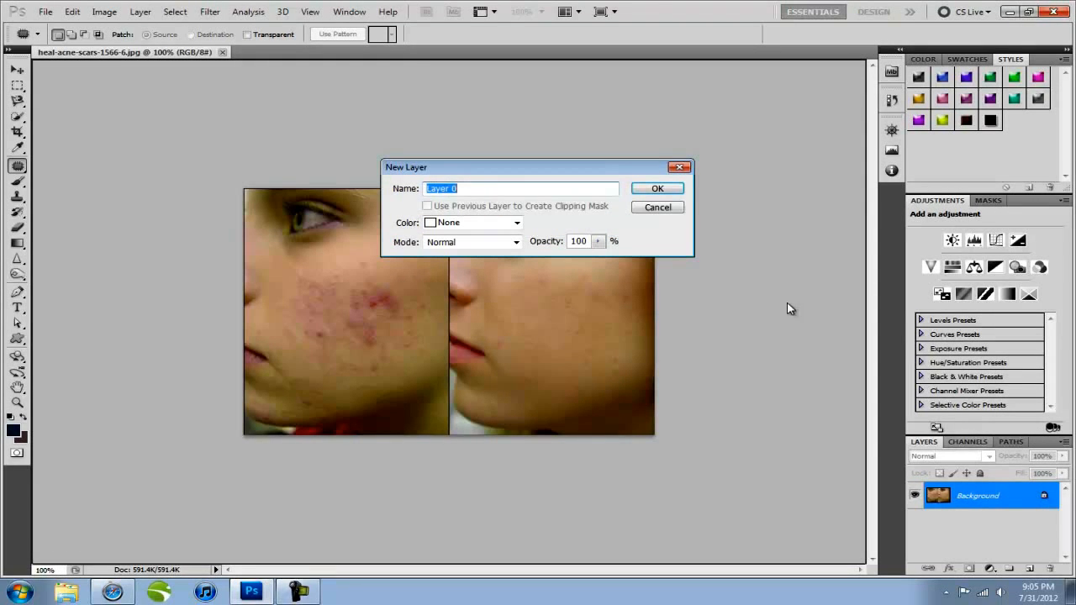
# Confirm the New Layer dialog so the locked background becomes editable Layer 0
pyautogui.click(656, 188)
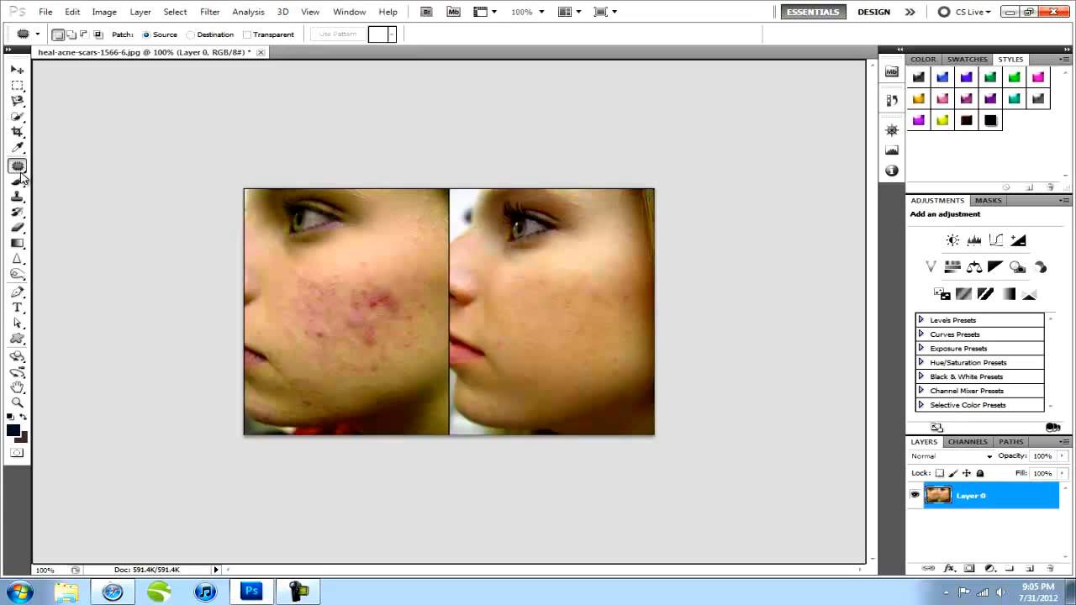
# Heal the red blemish at the scar's edge on the left cheek with the Spot Healing Brush
pyautogui.click(17, 167)
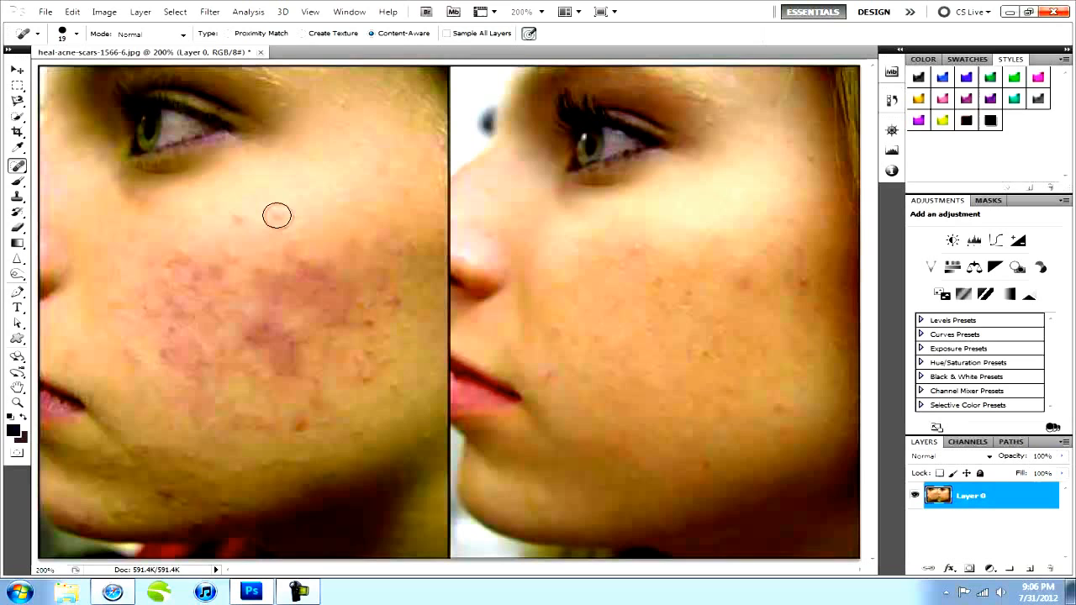
pyautogui.moveTo(230, 219)
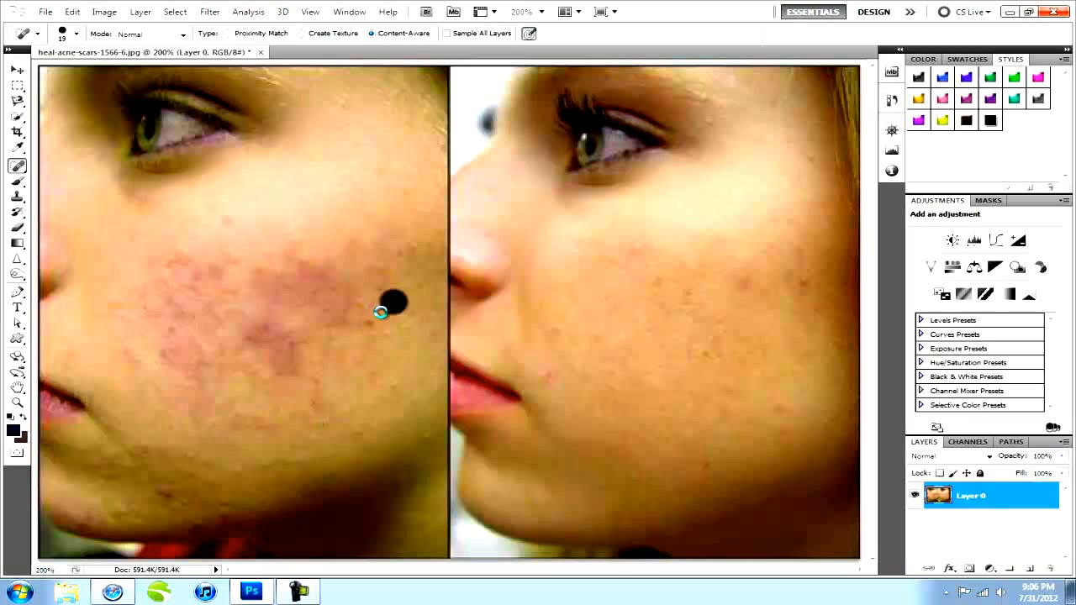
pyautogui.moveTo(387, 303); pyautogui.dragTo(269, 328)
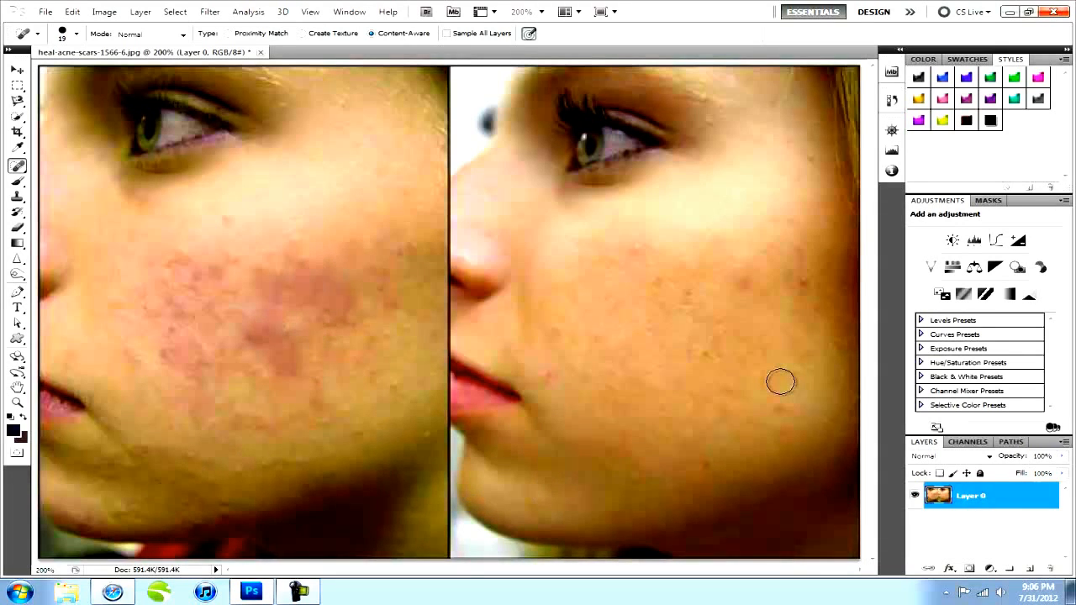
pyautogui.moveTo(218, 208)
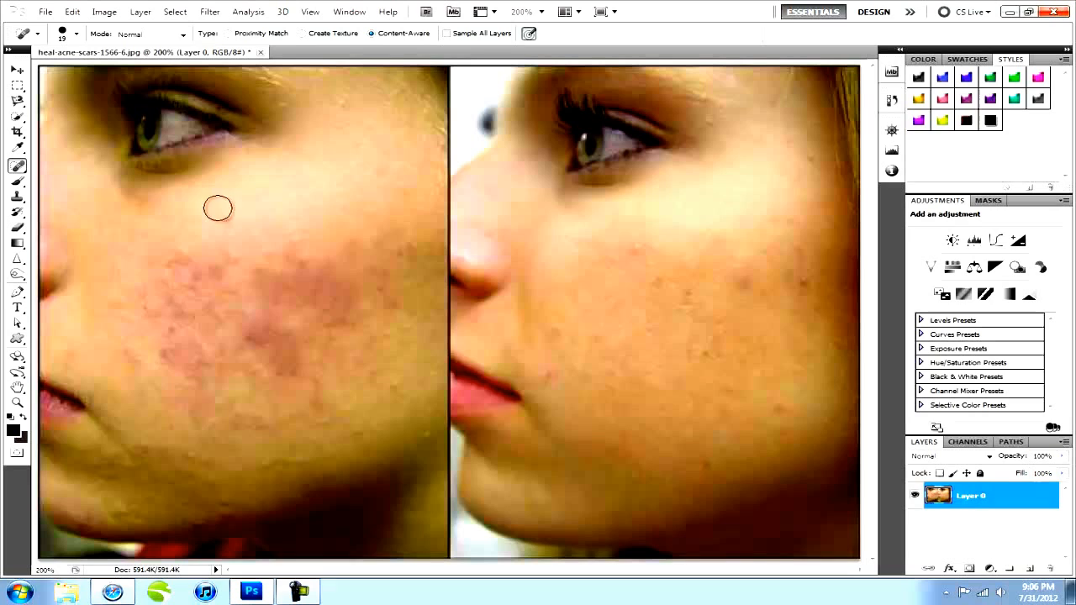
pyautogui.moveTo(688, 397)
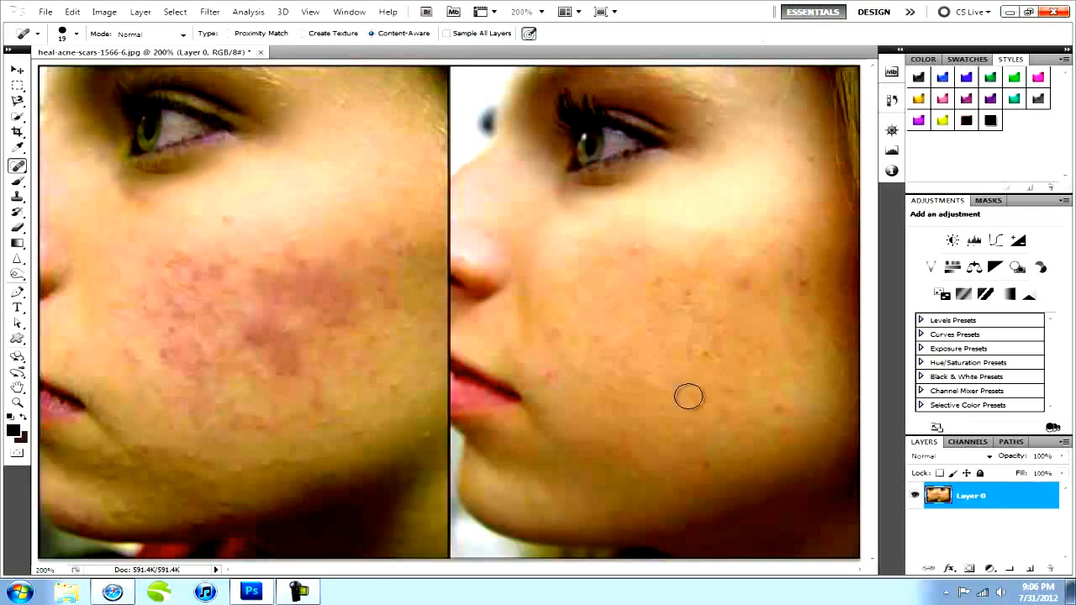
pyautogui.moveTo(660, 335)
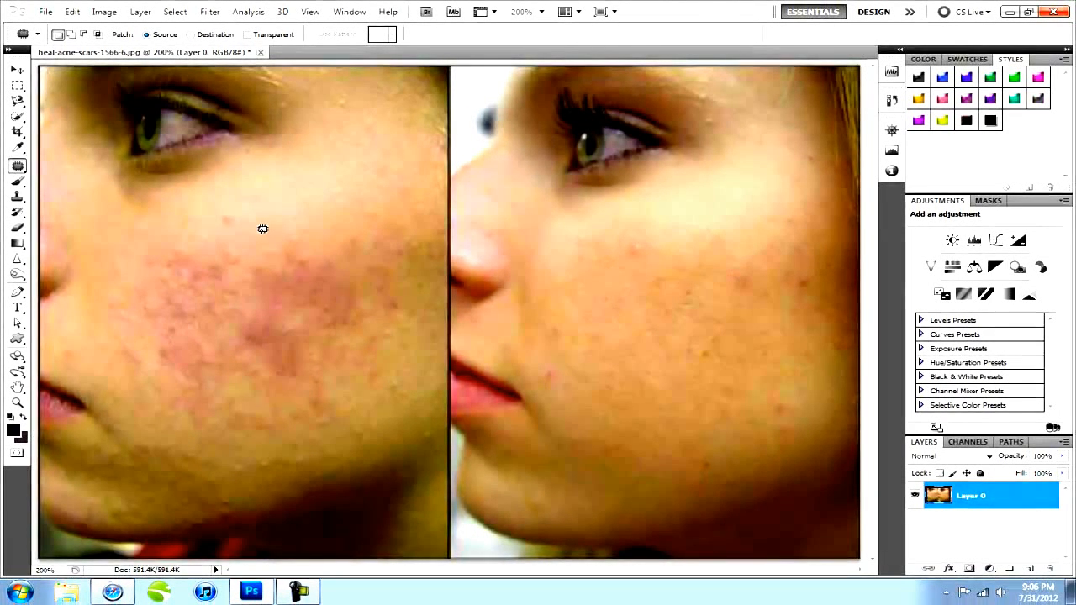
# Patch the outlined scarred cheek area with clear skin dragged from the right-hand face
pyautogui.moveTo(263, 228); pyautogui.dragTo(111, 311)
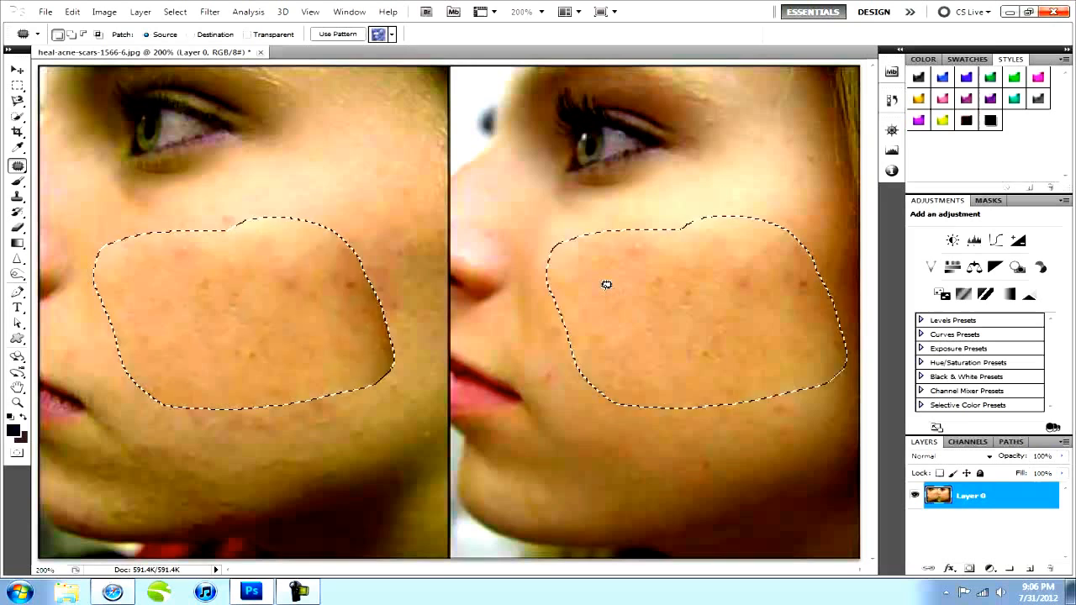
pyautogui.moveTo(605, 284); pyautogui.dragTo(311, 130)
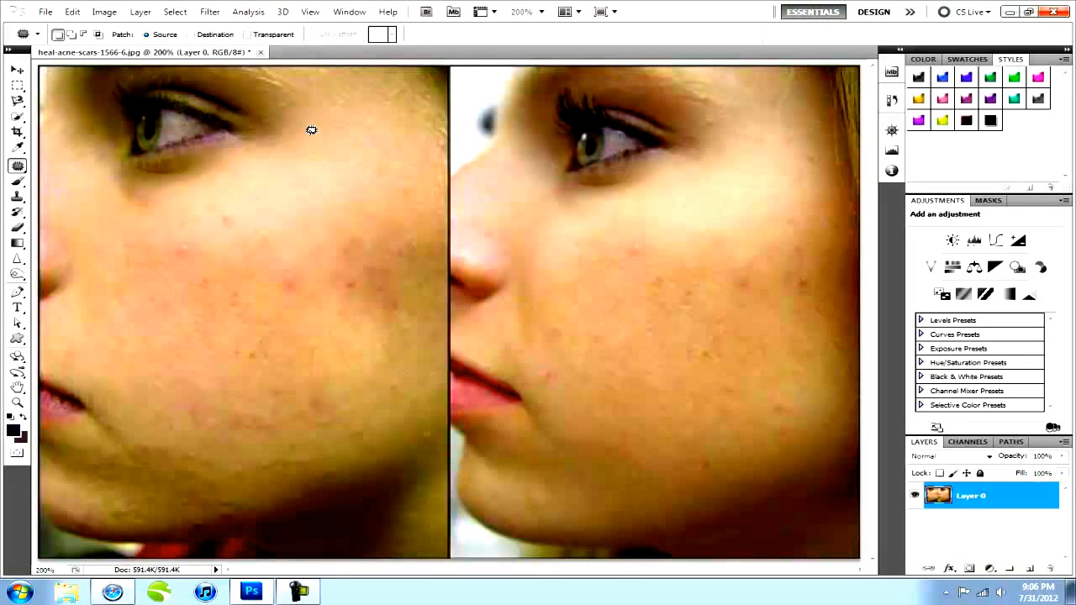
pyautogui.moveTo(326, 239)
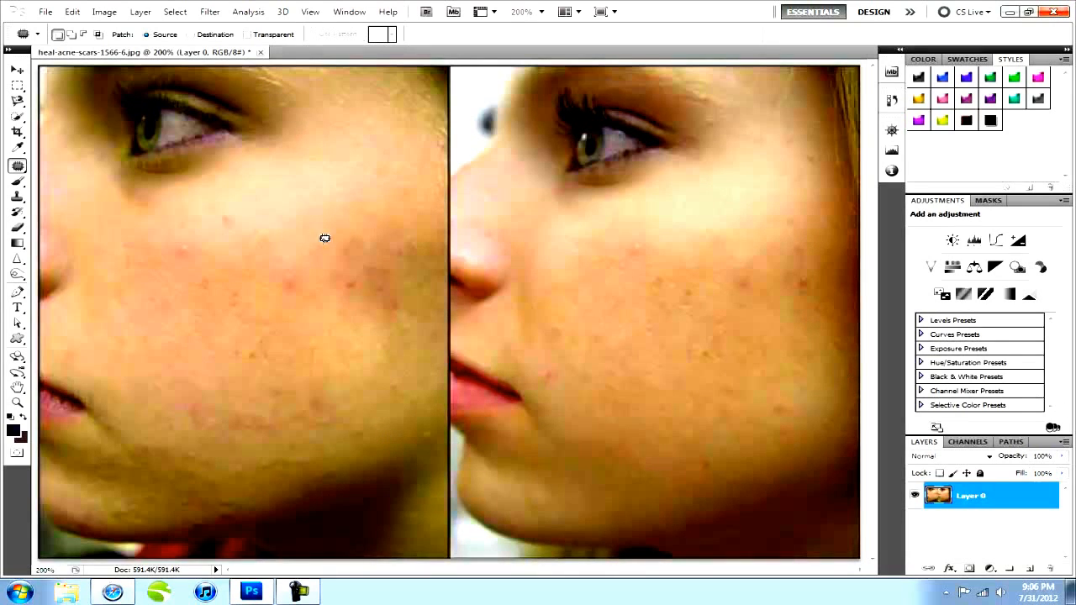
pyautogui.moveTo(340, 433)
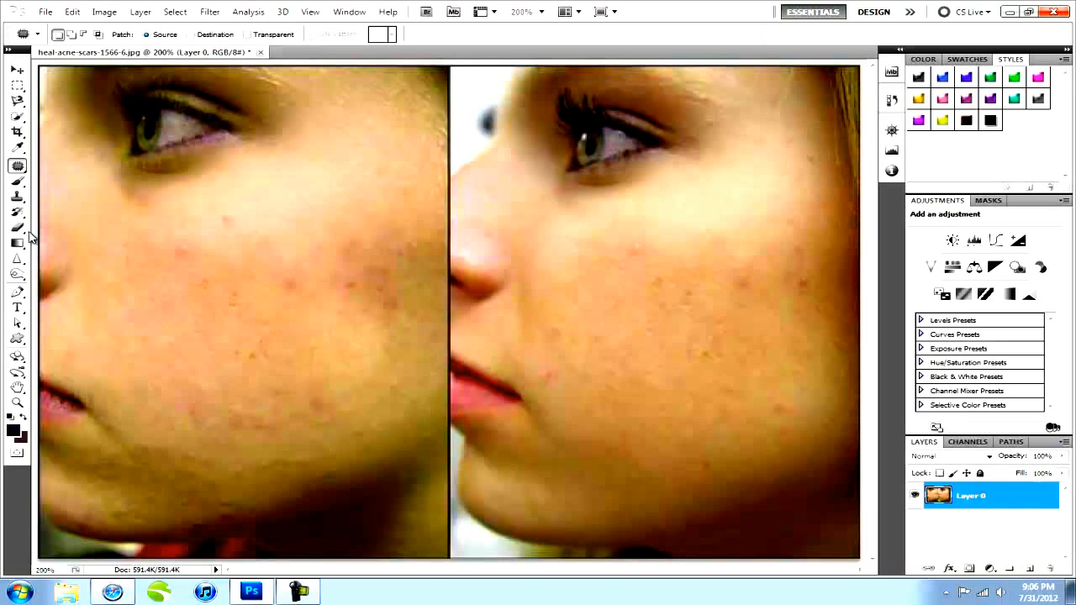
# Spot-heal the two leftover small marks on the patched left cheek
pyautogui.click(17, 166)
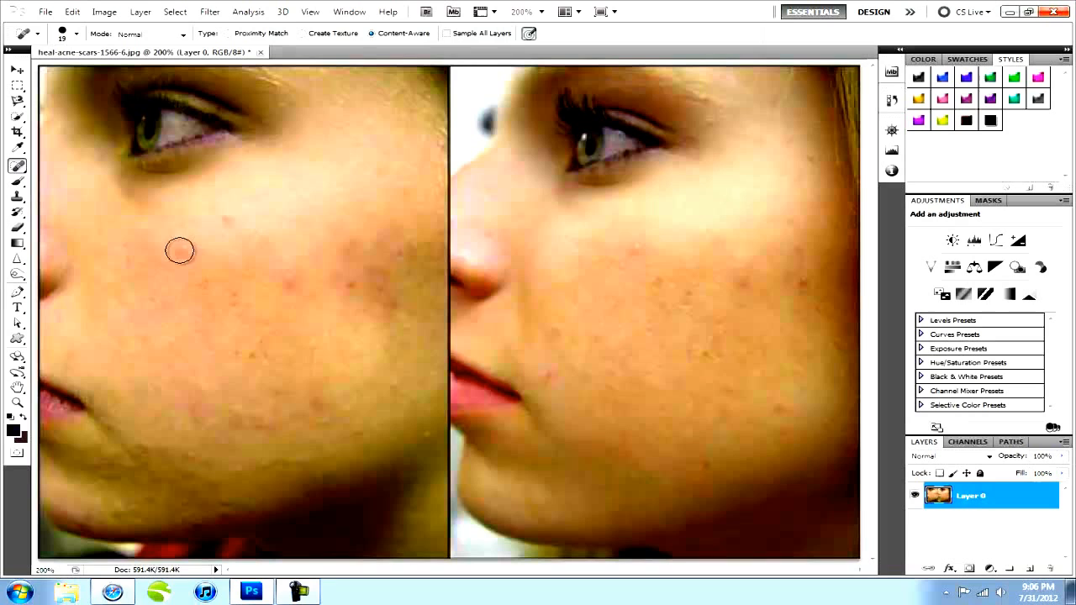
pyautogui.click(178, 251)
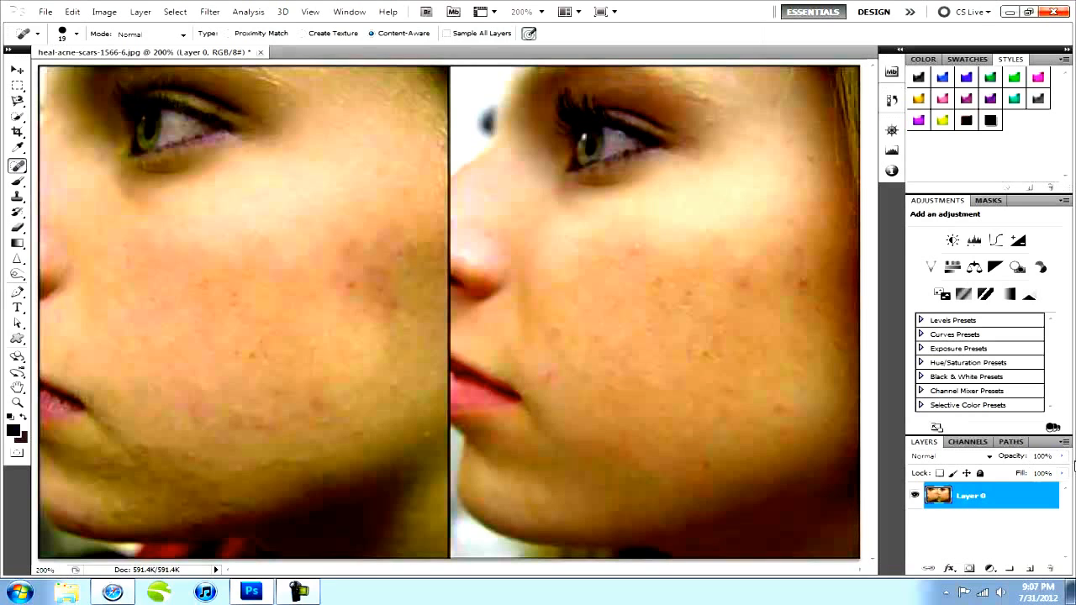